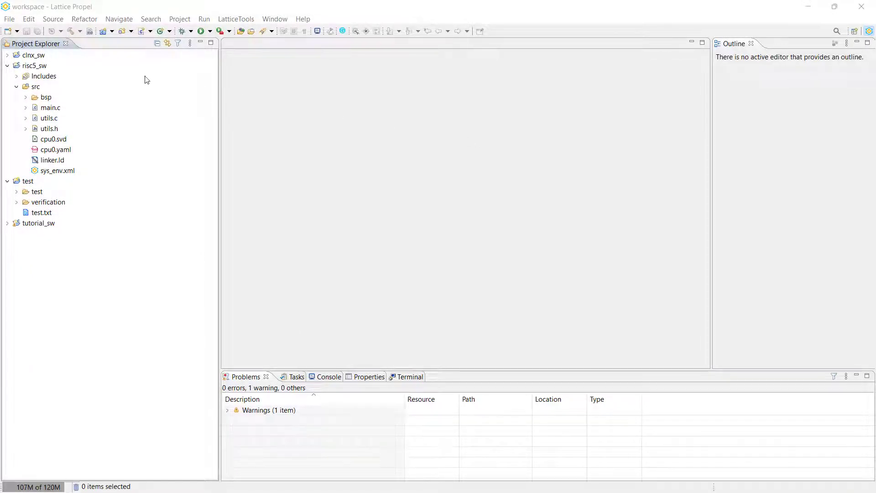
mouse_move(94, 71)
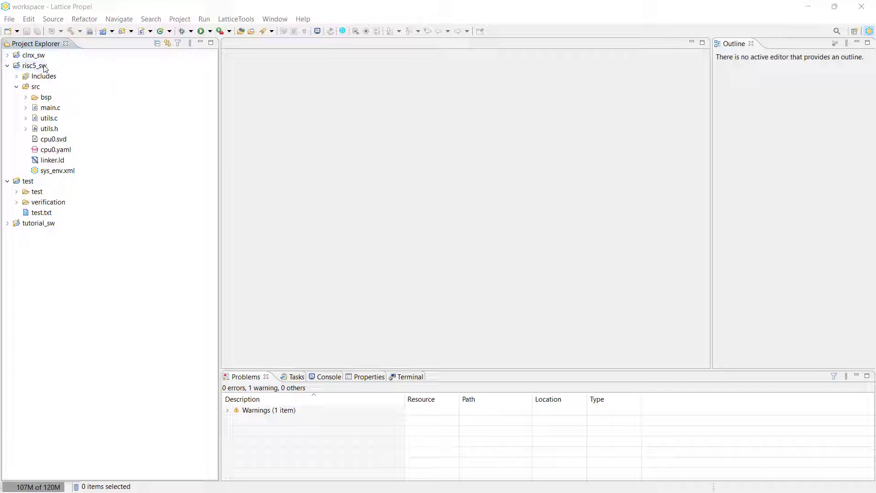
Step: Build risc5_sw in Debug mode and reveal the generated risc5_sw.mem in the Debug folder
right_click(34, 66)
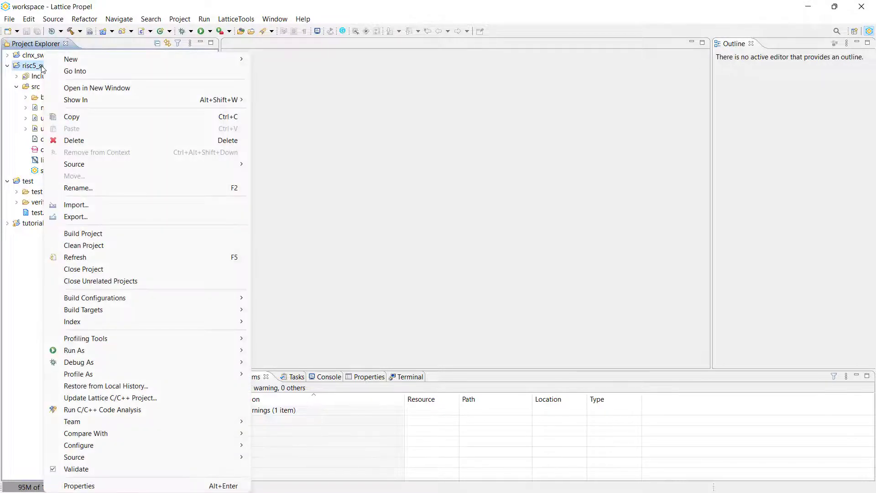
mouse_move(83, 245)
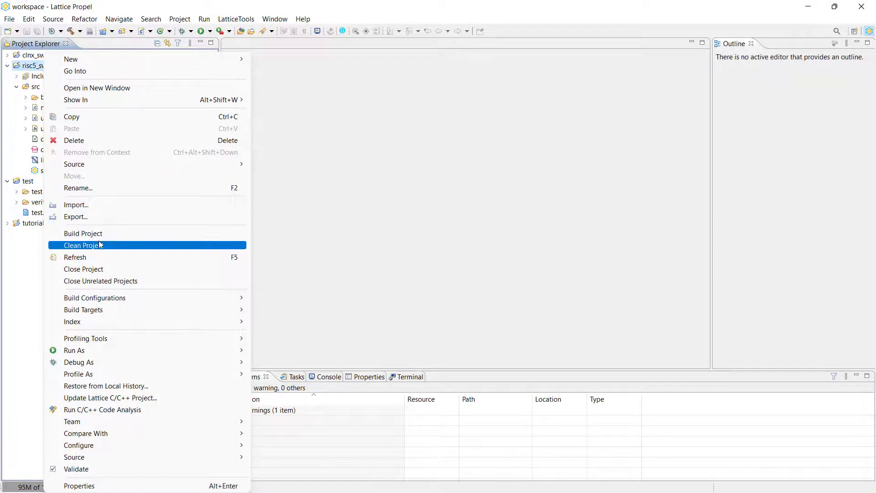
mouse_move(83, 233)
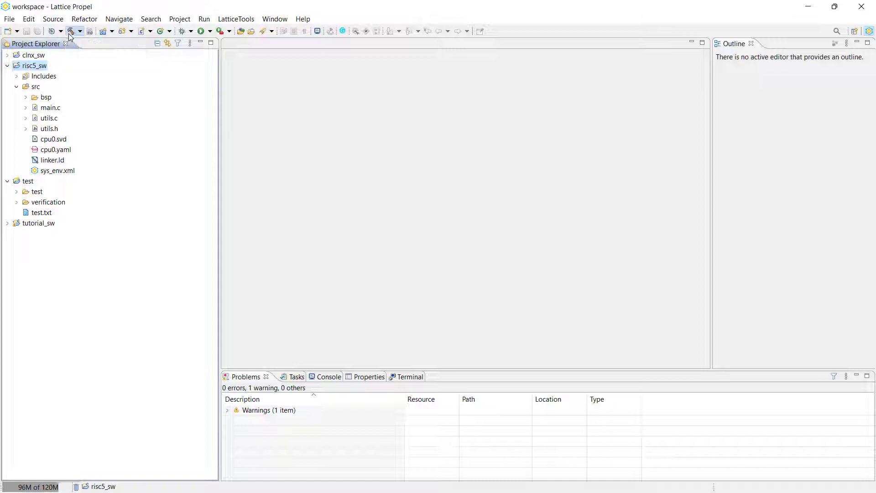
click(70, 31)
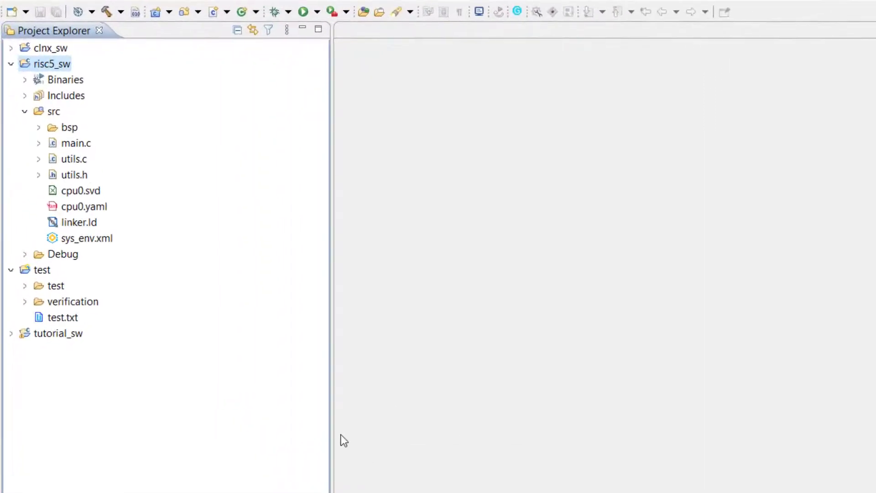
click(25, 253)
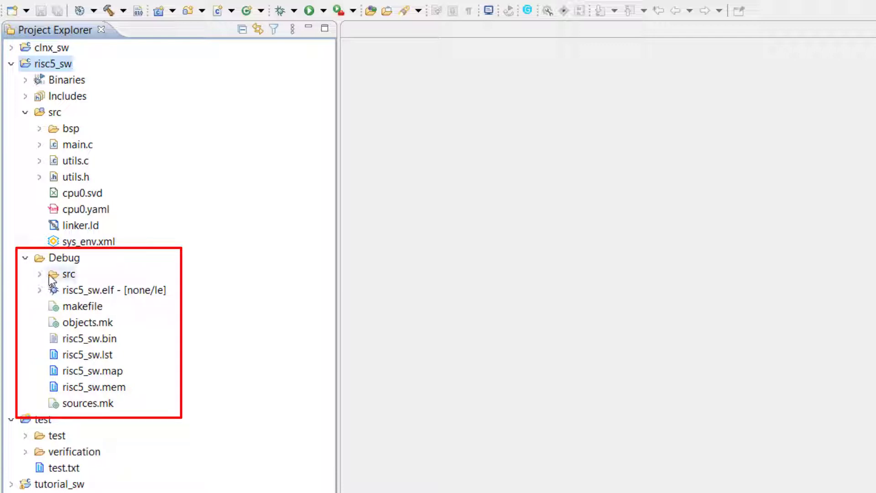
click(39, 274)
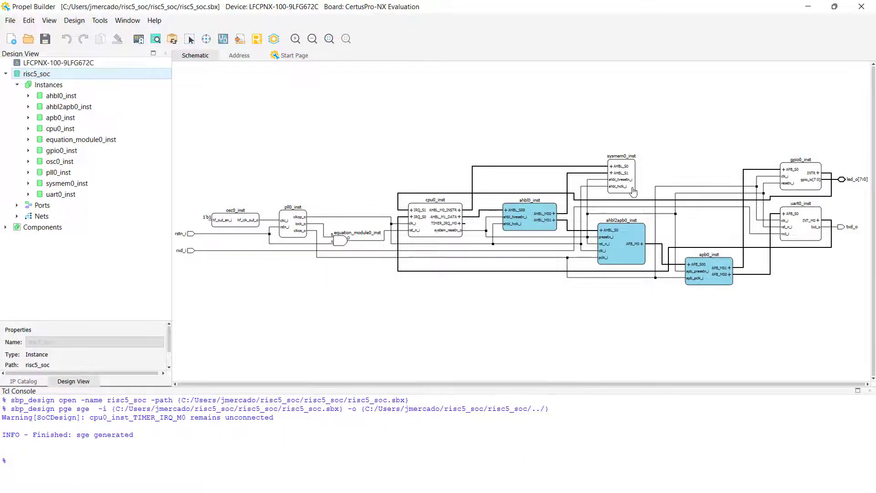
Step: Enable Initialize Memory on sysmem0_inst, keeping hex format, and start editing its initialization file
double_click(66, 182)
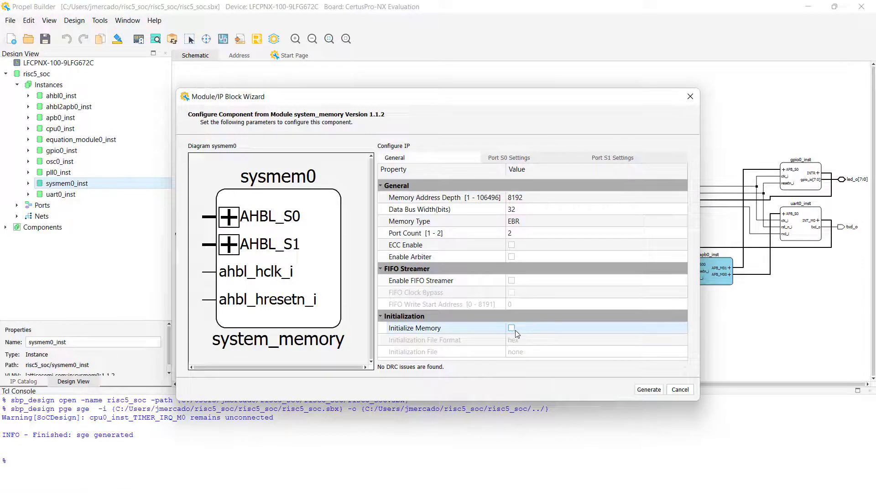
click(511, 328)
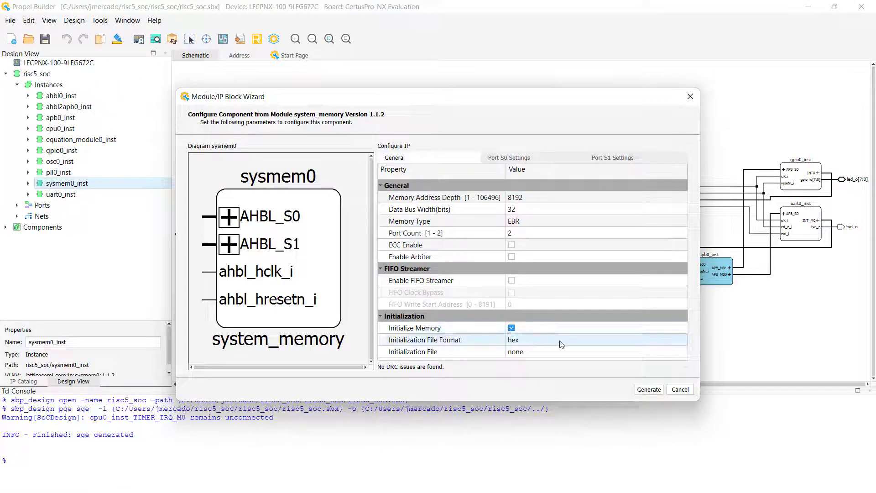
click(558, 352)
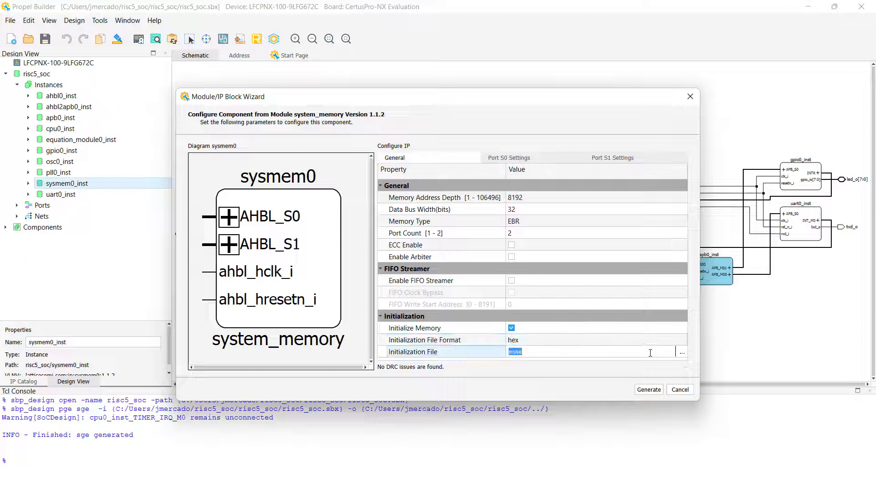
Step: Point the system memory's initialization file to workspace/risc5_sw/Debug/risc5_sw.mem
click(681, 351)
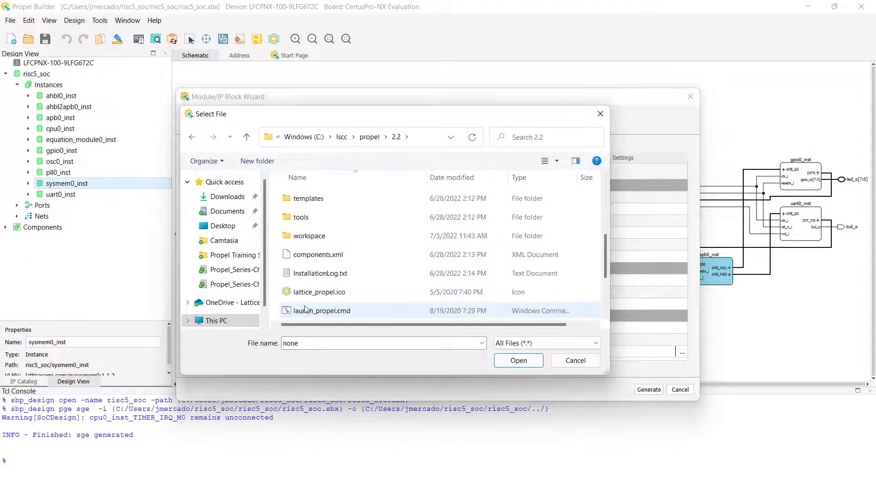
double_click(309, 235)
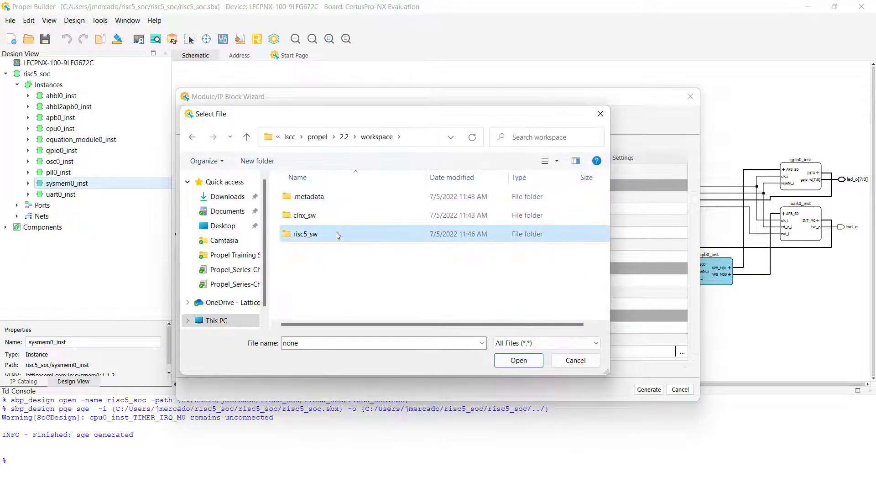
double_click(305, 233)
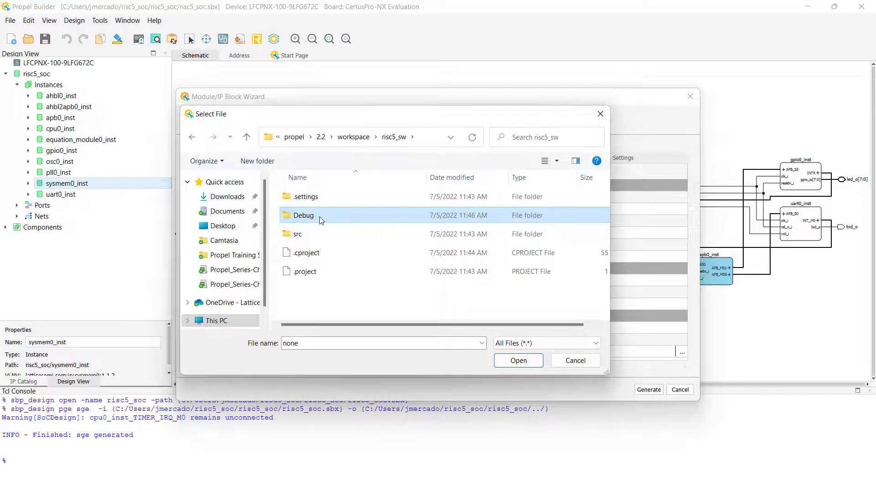
double_click(303, 215)
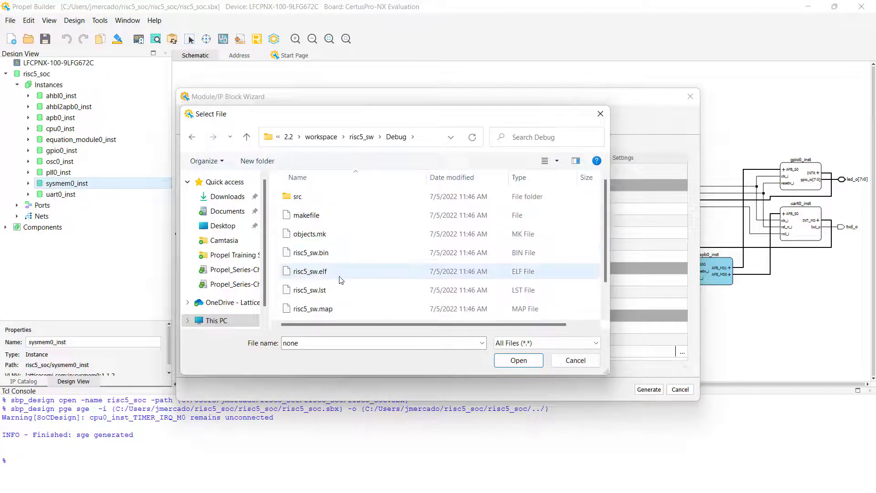
click(517, 359)
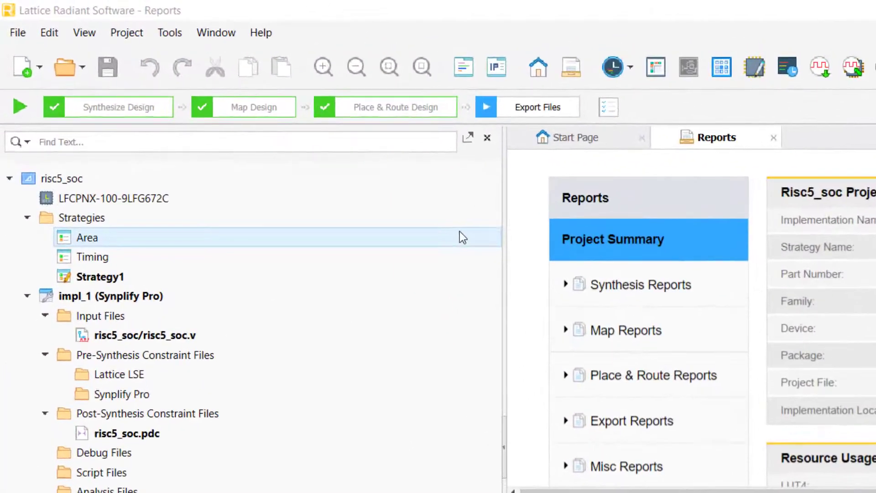
Step: Launch the ECO Editor from Tools and show the Memory Initialization entries for system memory 1.1.2
click(170, 33)
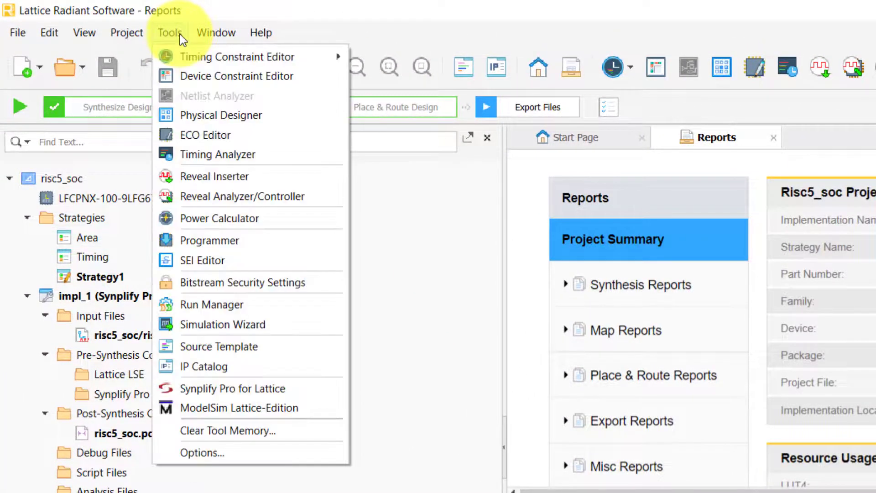
mouse_move(218, 135)
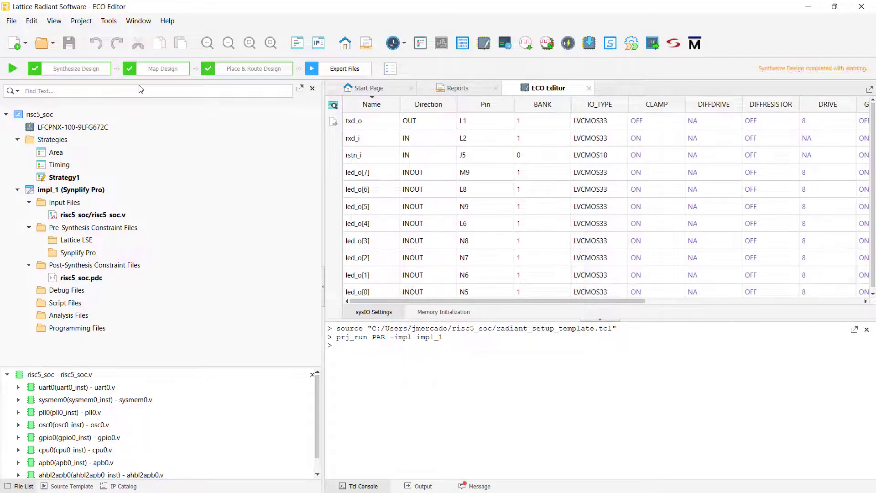
click(428, 206)
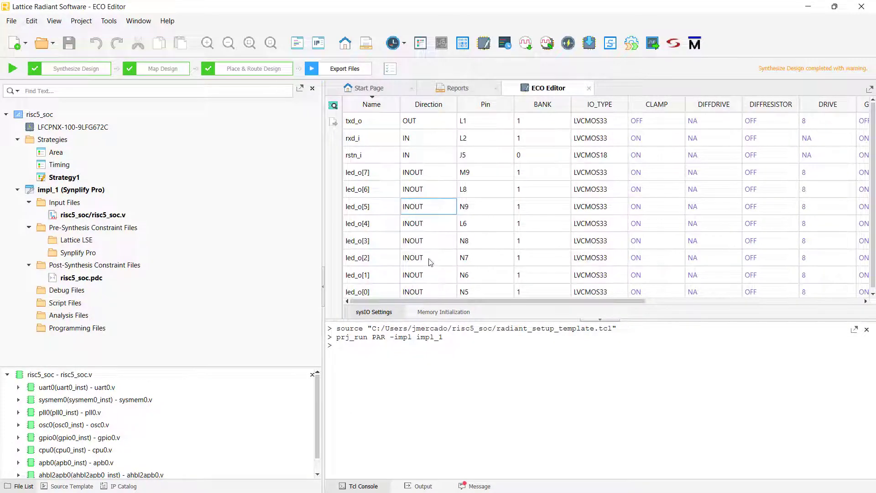
click(428, 275)
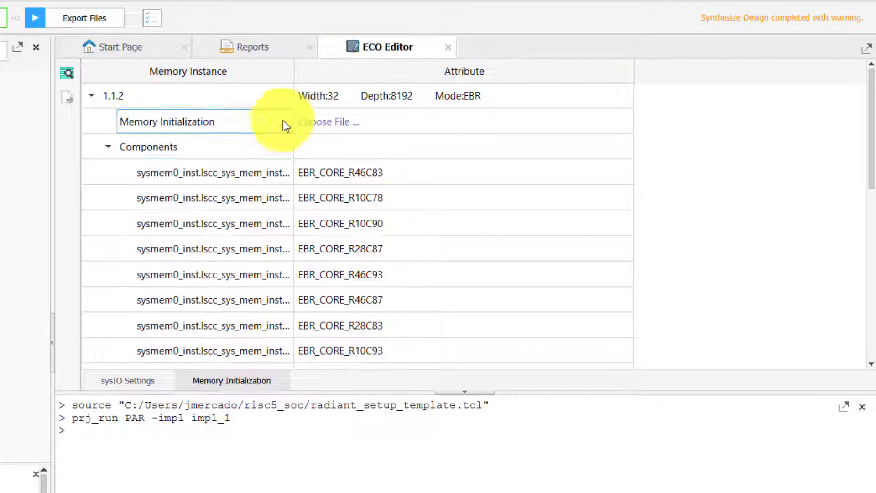
Step: Initialize memory 1.1.2 from the hexadecimal file workspace/clnx_sw/Debug/clnx_sw.mem and confirm
click(392, 122)
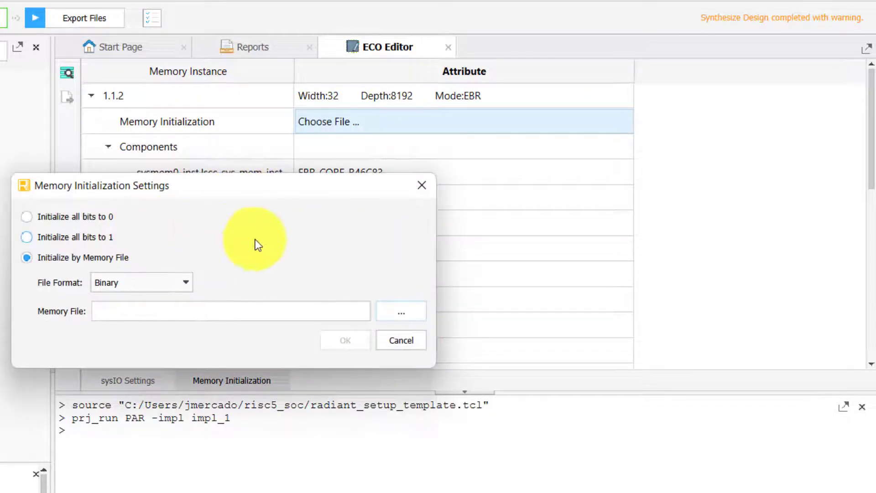
click(140, 282)
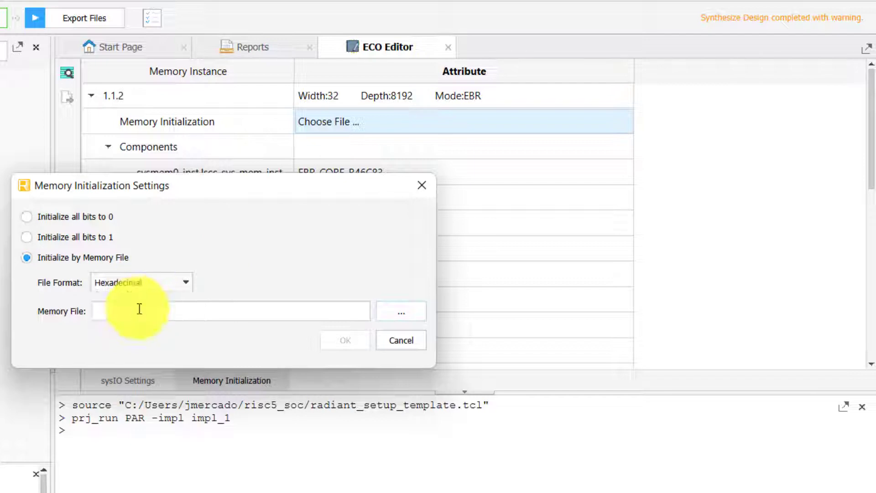
click(399, 310)
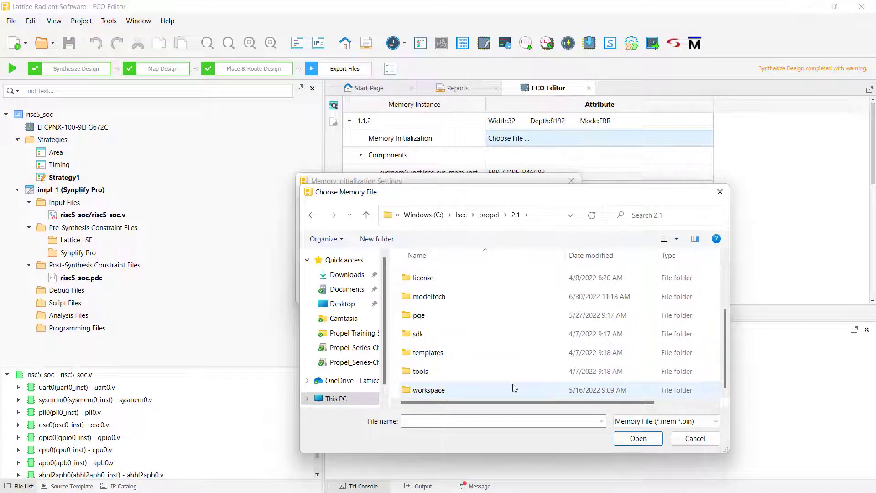
double_click(429, 390)
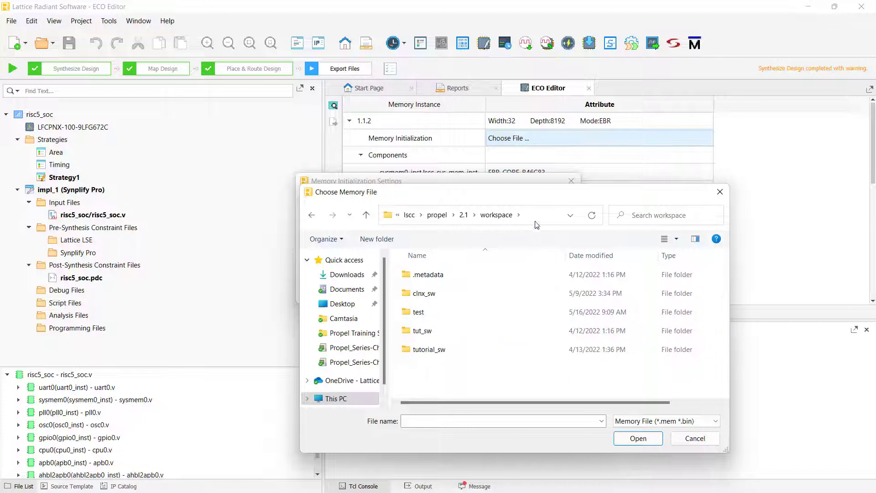
double_click(424, 292)
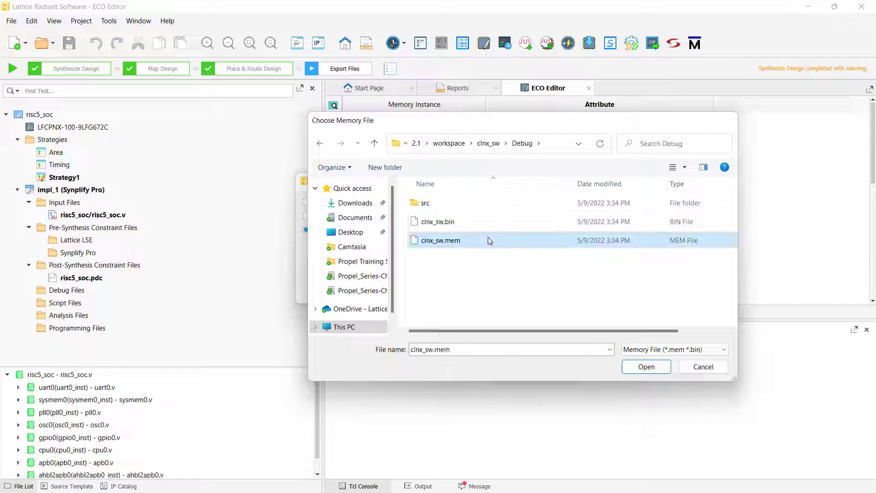
click(646, 367)
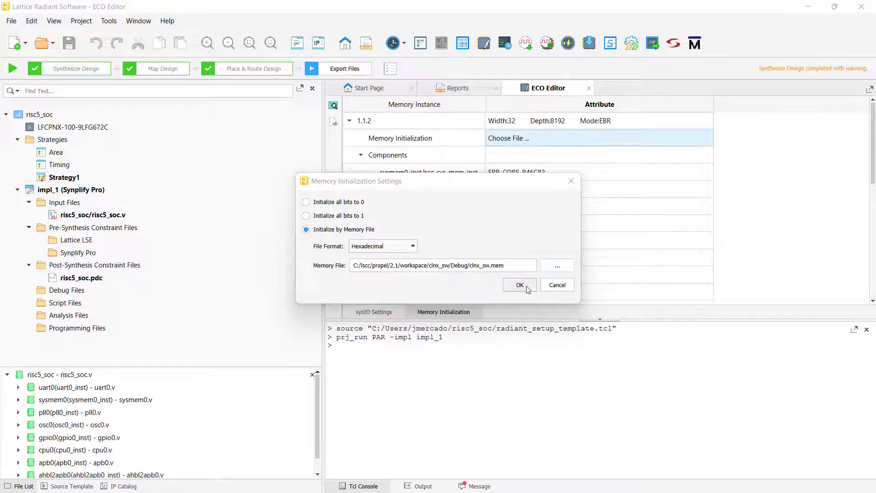
click(519, 284)
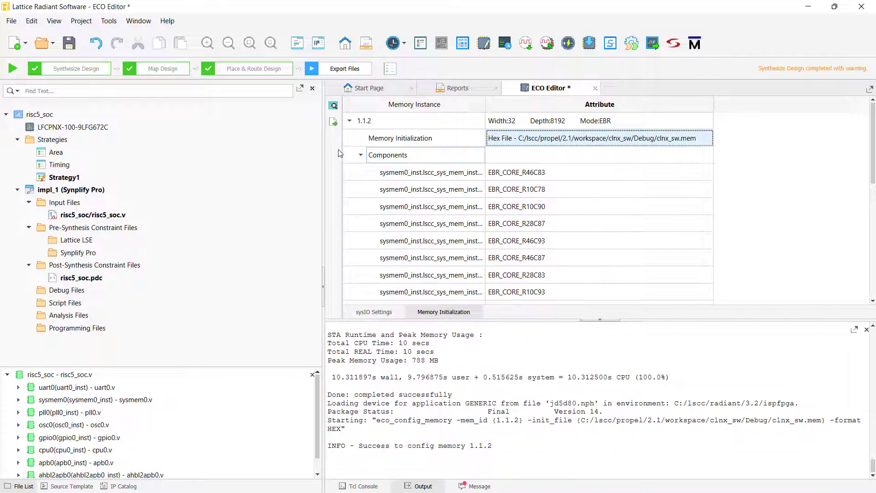
Step: Save the ECO change into the active design database, then show the flow's optional tasks
click(69, 42)
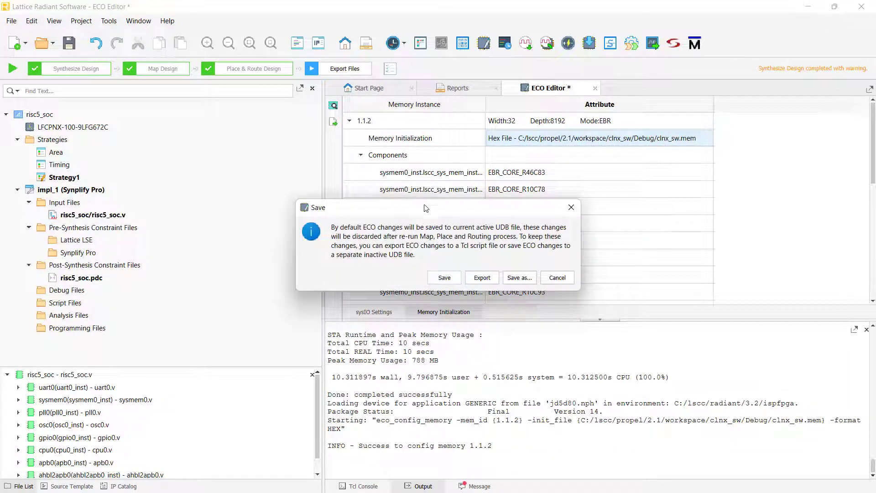
mouse_move(465, 213)
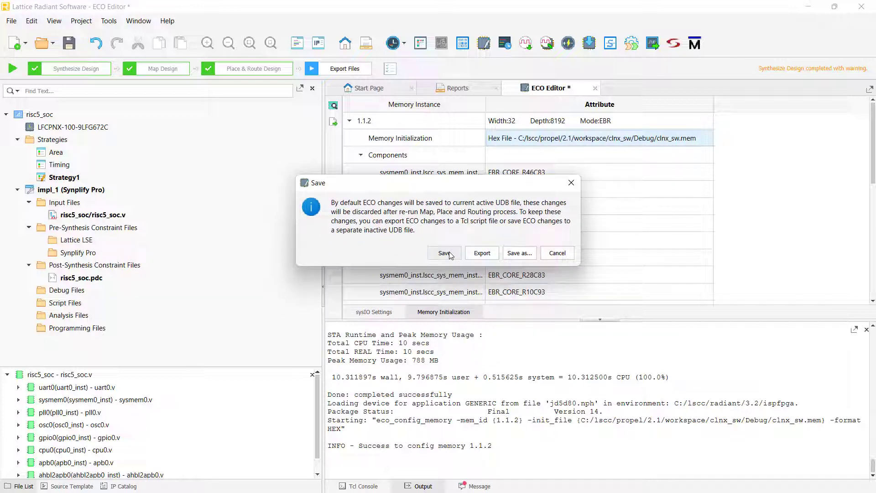
click(443, 253)
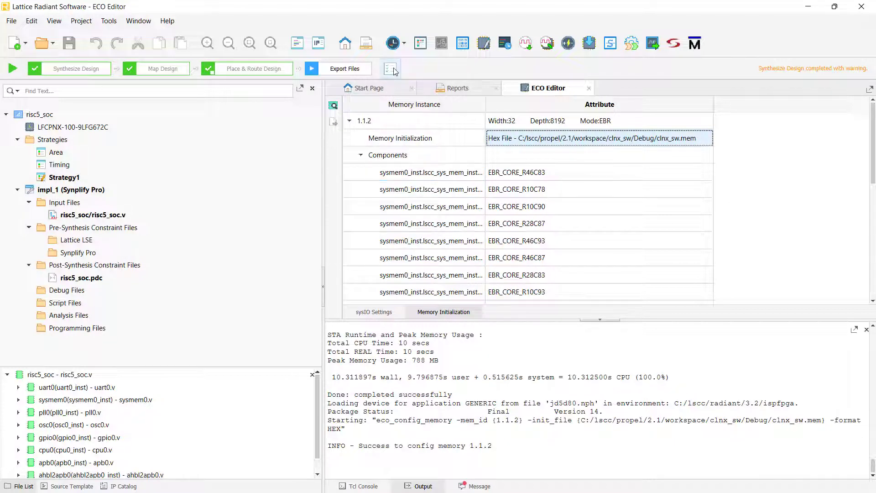
click(390, 69)
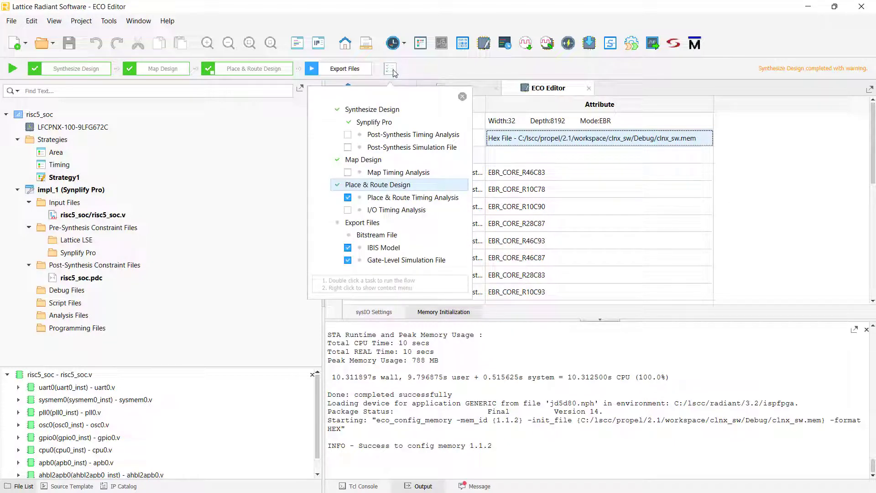